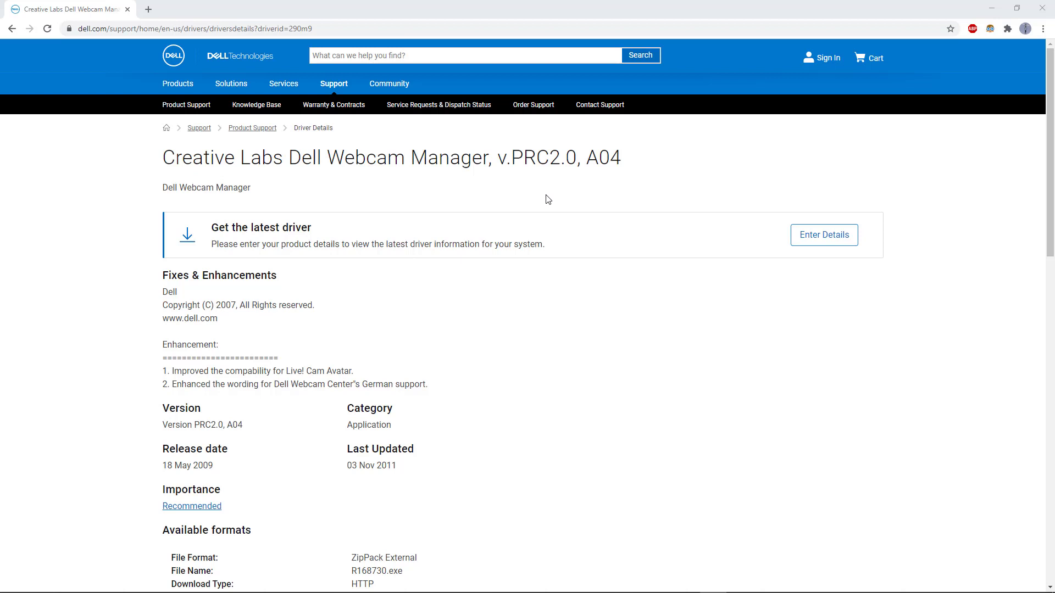
pyautogui.moveTo(250, 136)
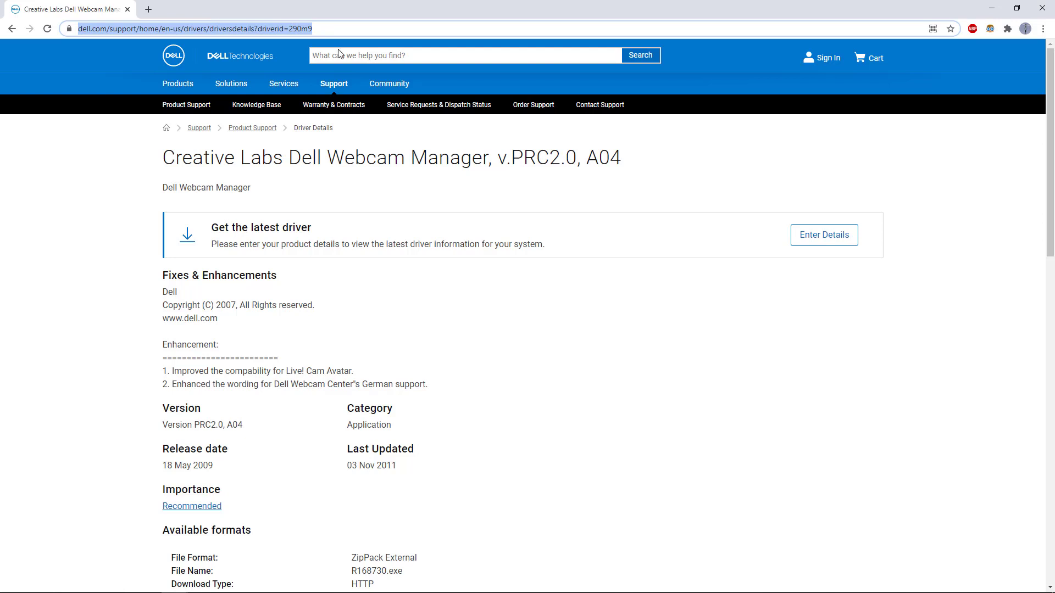
pyautogui.moveTo(212, 471)
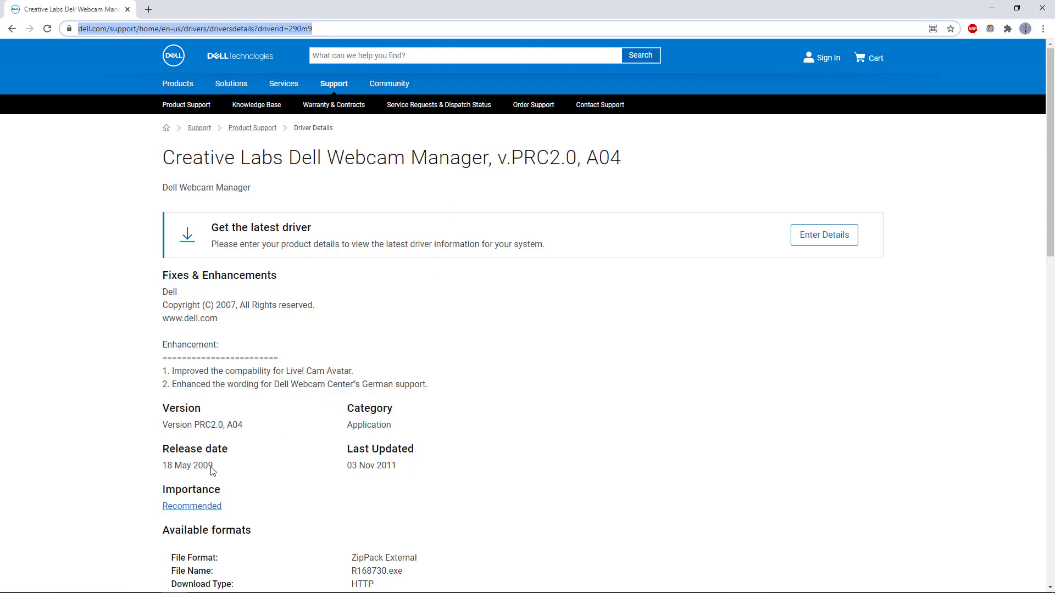
# - Highlight the driver's last-updated year and scroll down to the Available formats section
pyautogui.doubleClick(203, 466)
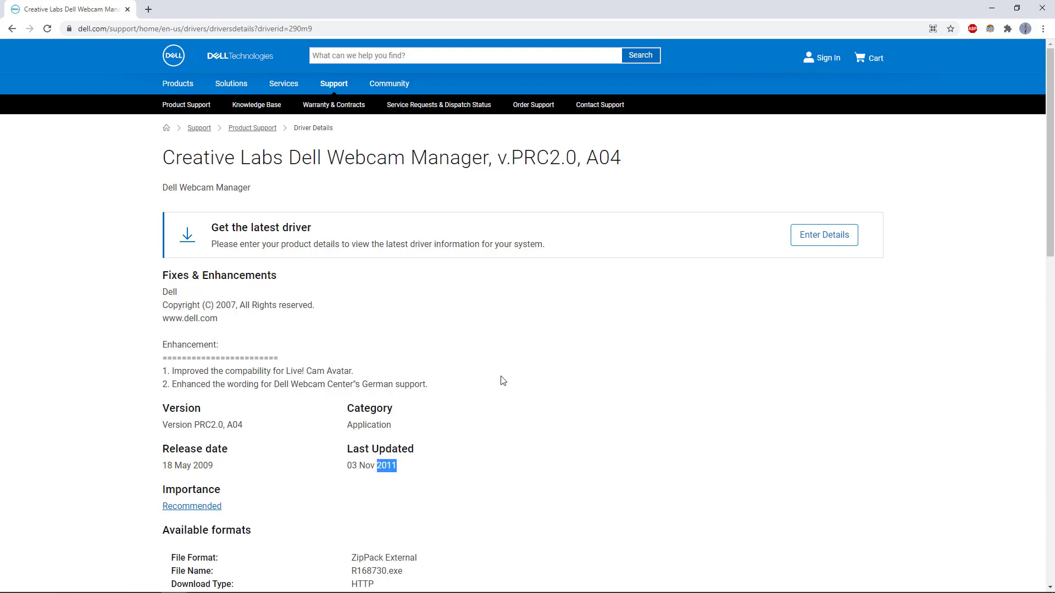
pyautogui.moveTo(501, 369)
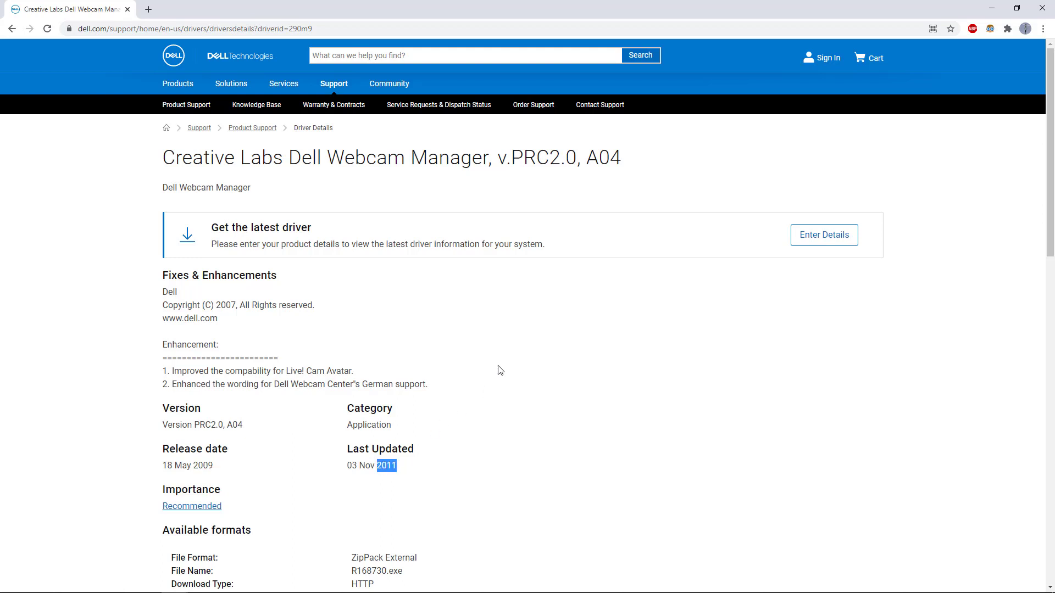
pyautogui.scroll(-3)
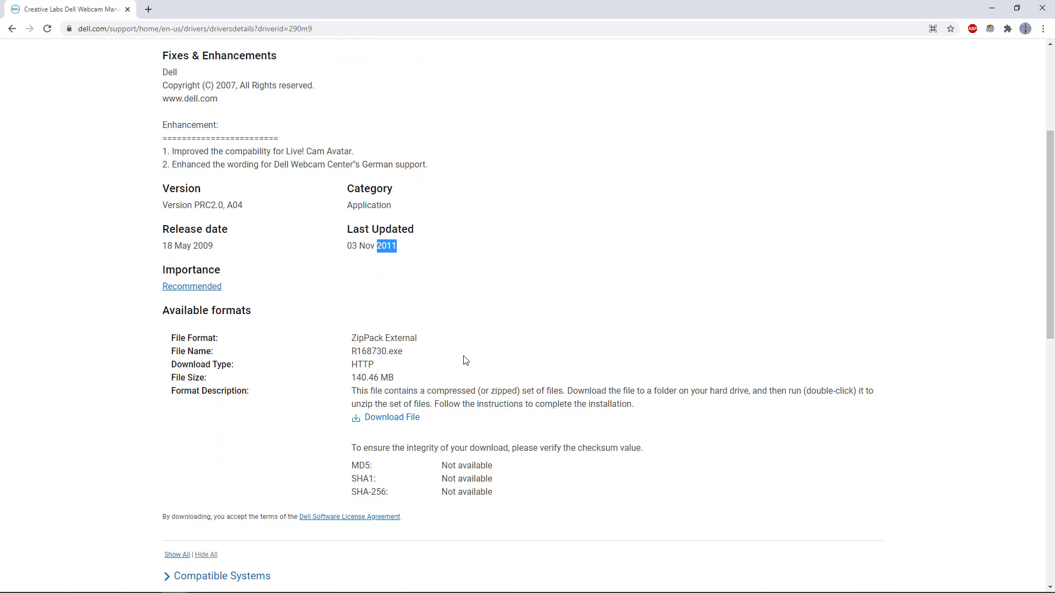
pyautogui.moveTo(397, 422)
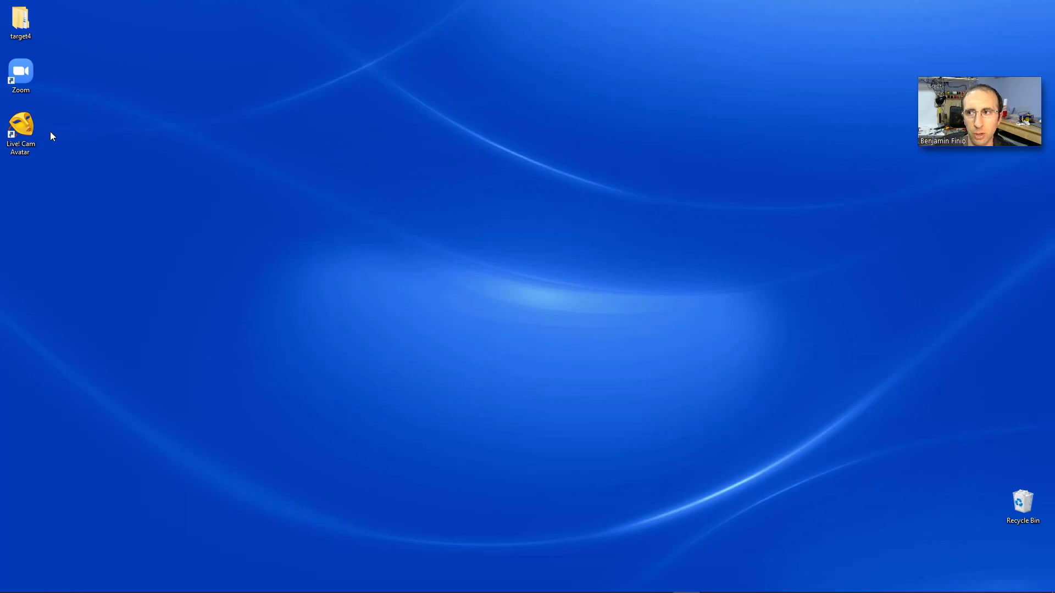
# - Launch Live! Cam Avatar from the desktop and dismiss its two no-webcam warnings
pyautogui.click(20, 123)
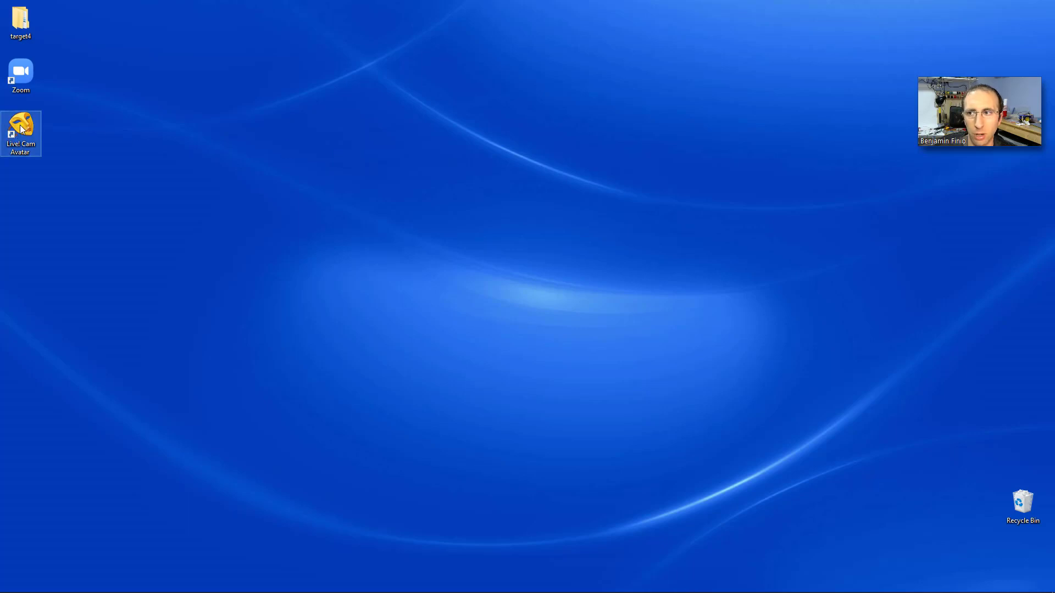
pyautogui.doubleClick(19, 124)
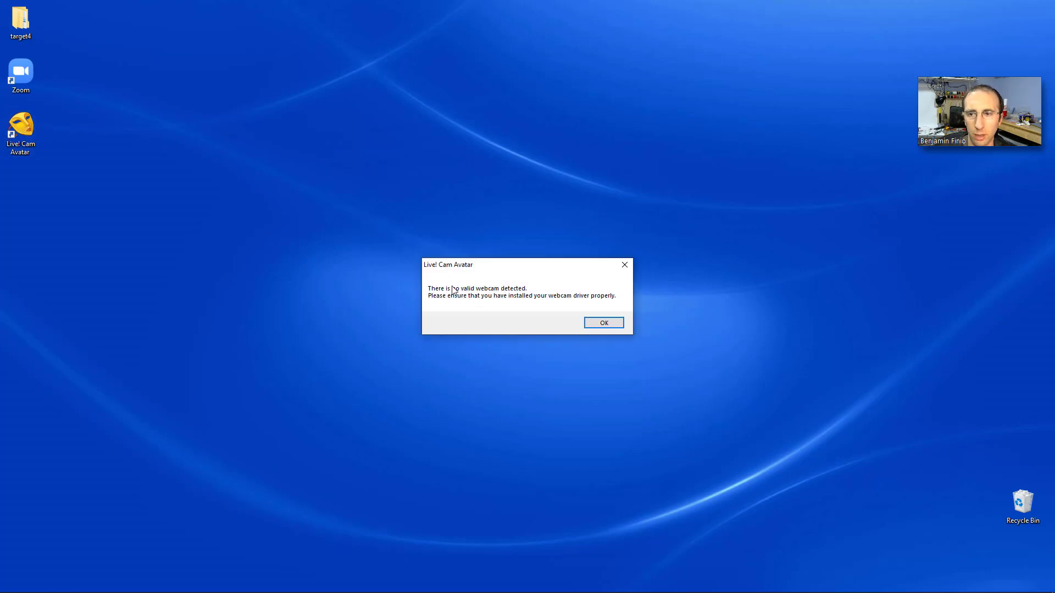
pyautogui.moveTo(516, 292)
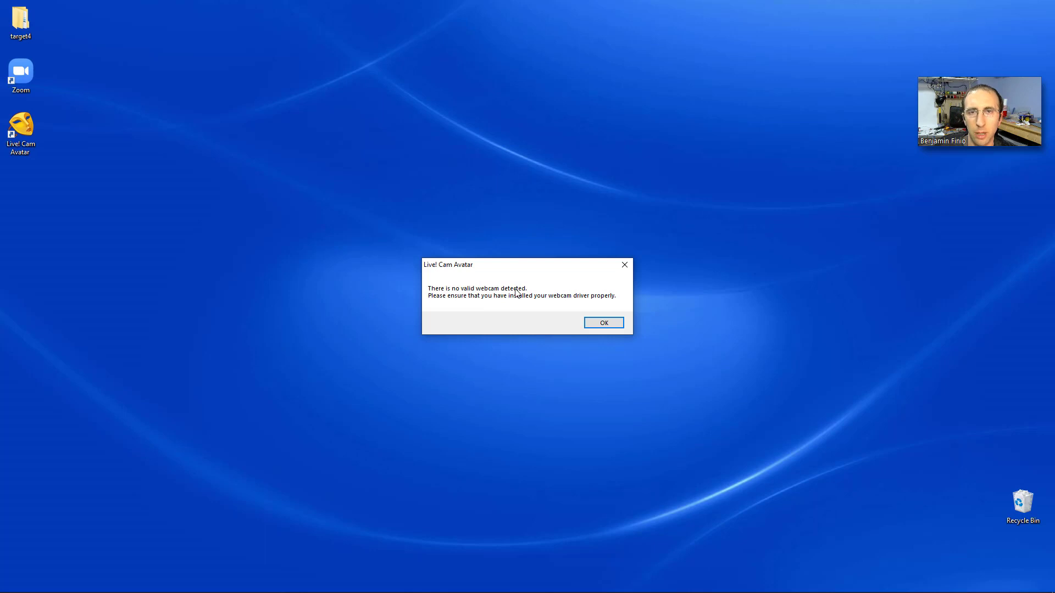
pyautogui.click(605, 323)
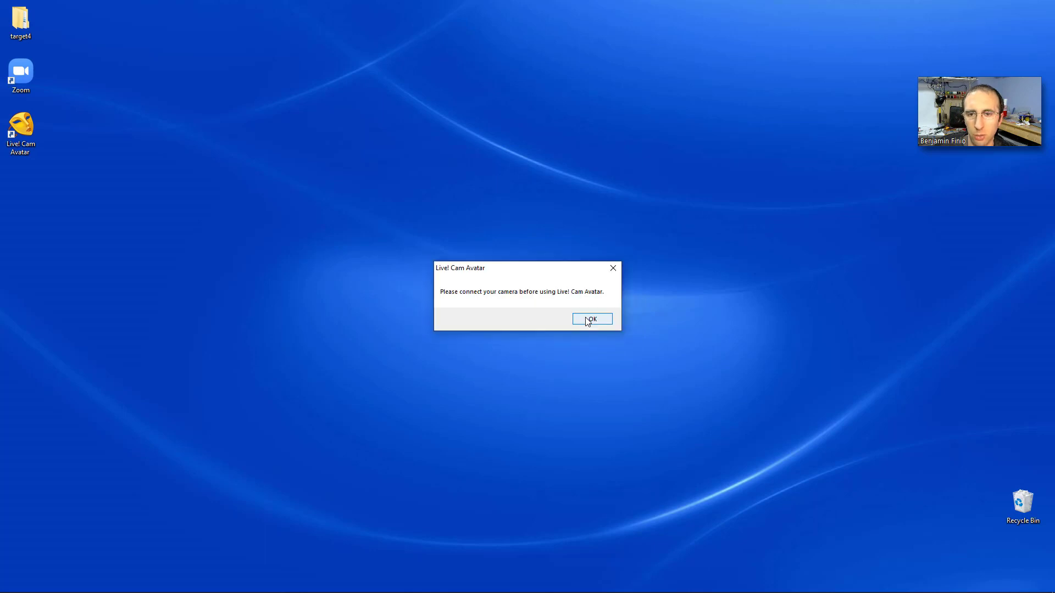
pyautogui.click(591, 318)
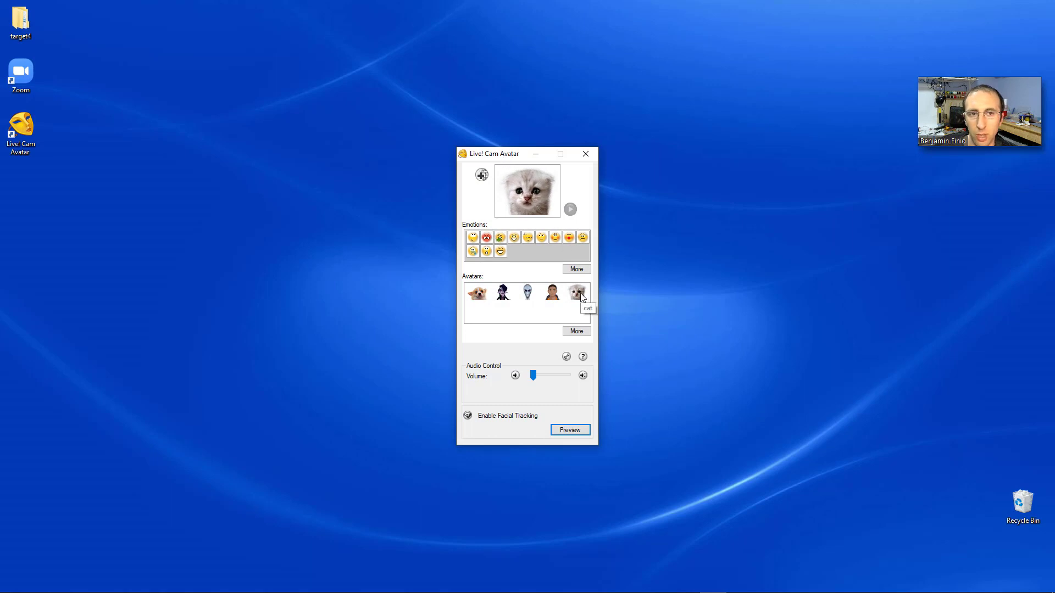
pyautogui.moveTo(477, 296)
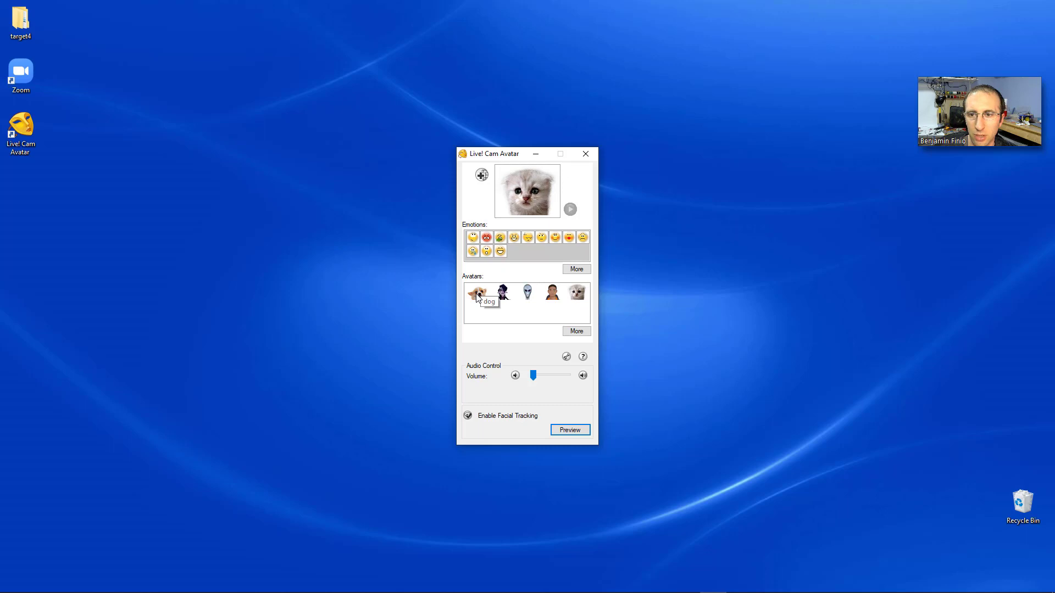
# - Swap the avatar to the dog, confirm it, then switch back to the cat face
pyautogui.click(480, 299)
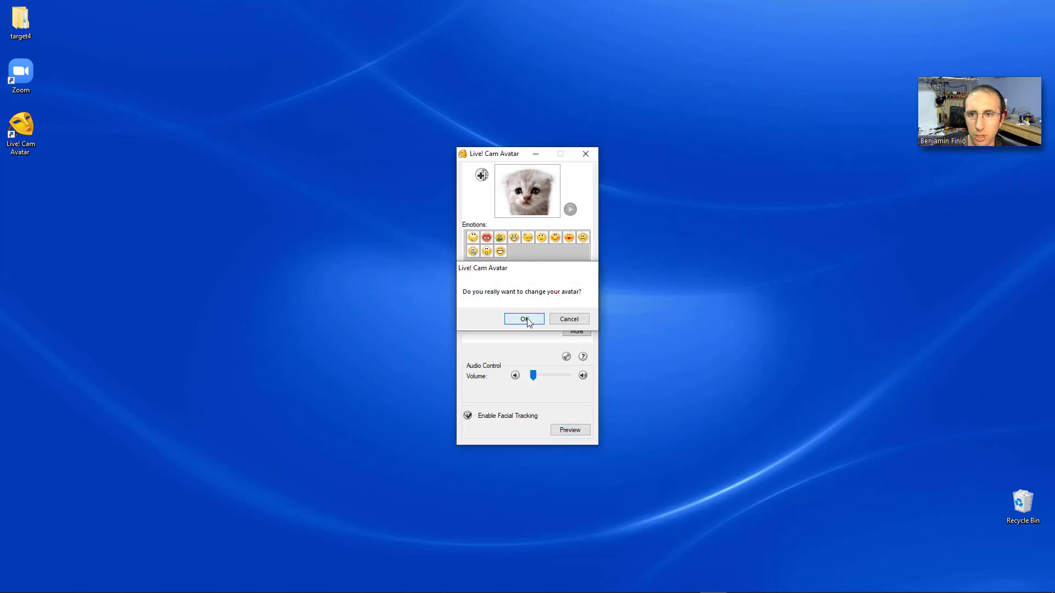
pyautogui.click(524, 318)
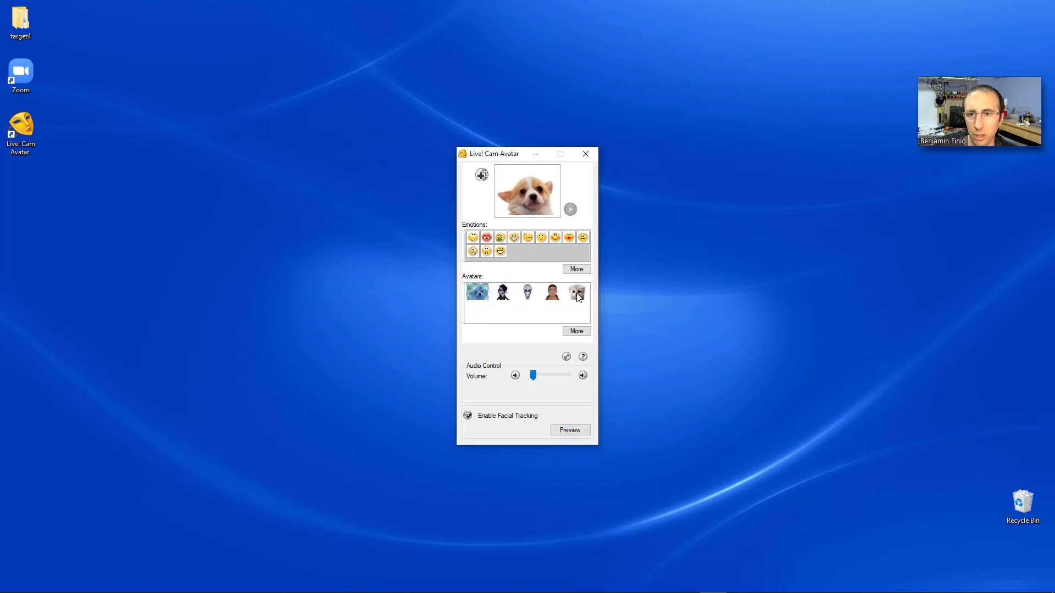
pyautogui.click(576, 292)
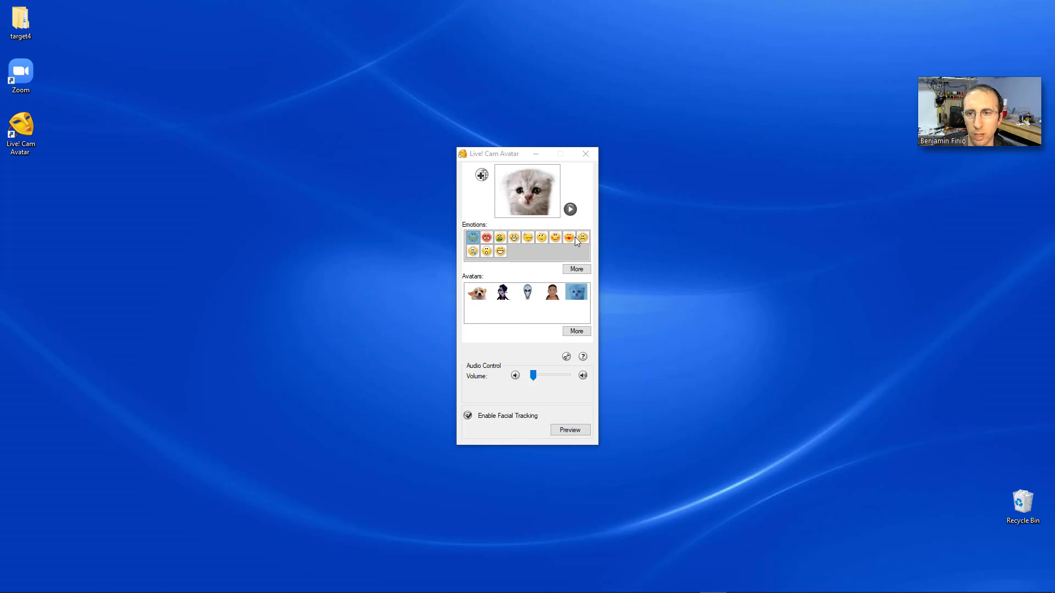
pyautogui.click(569, 209)
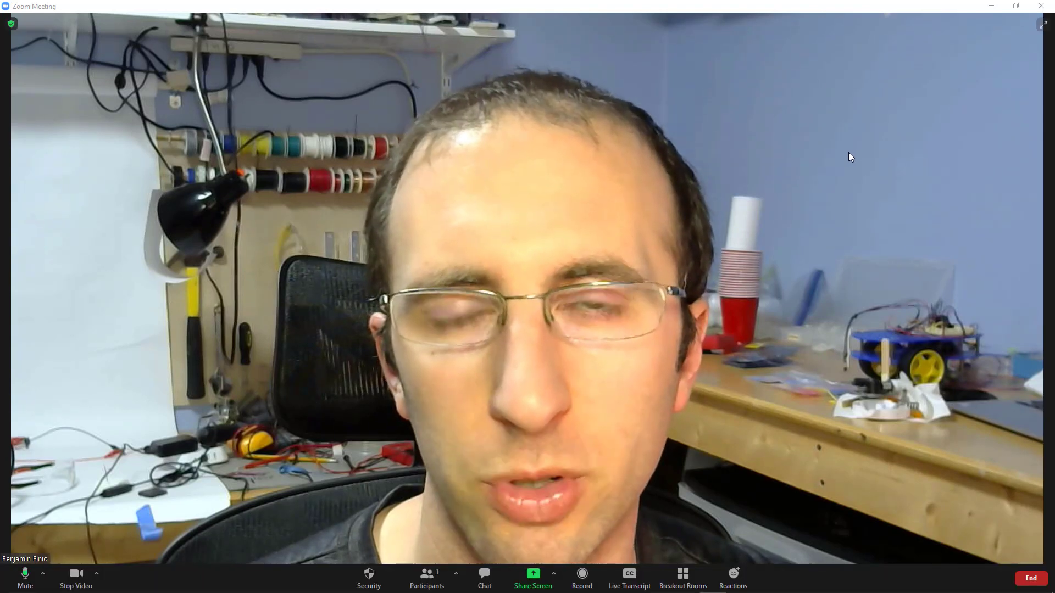
# - Choose Live! Cam Virtual as the meeting camera and move the avatar window off the video
pyautogui.click(98, 575)
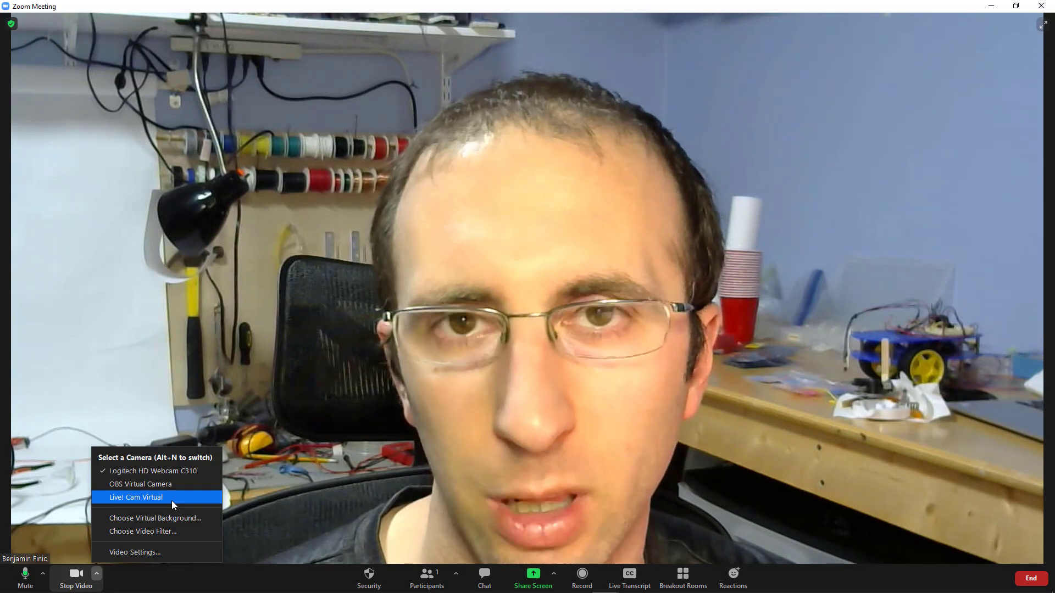
pyautogui.click(137, 498)
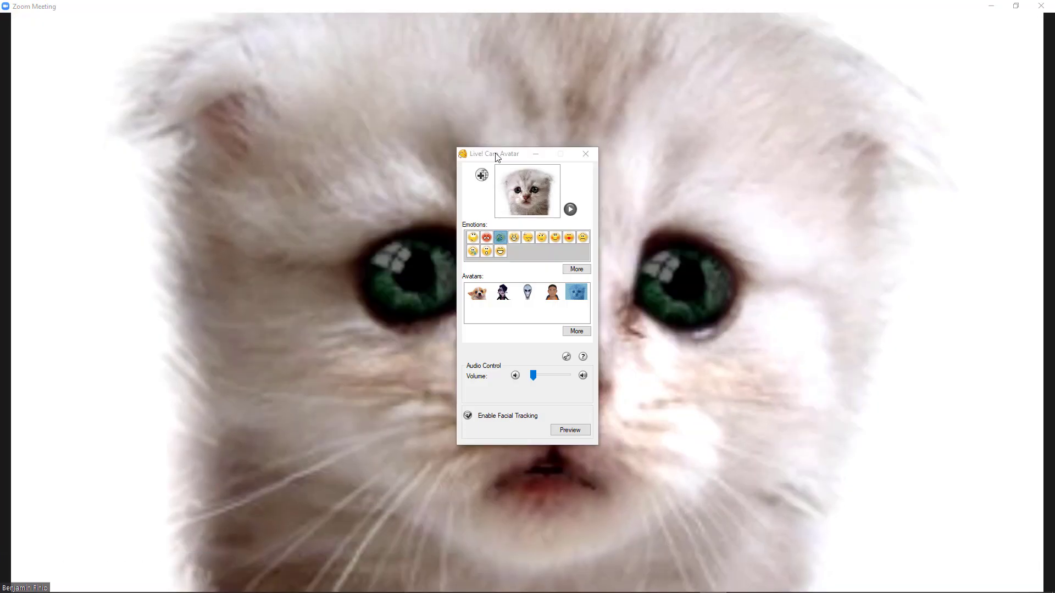
pyautogui.moveTo(494, 154); pyautogui.dragTo(216, 134)
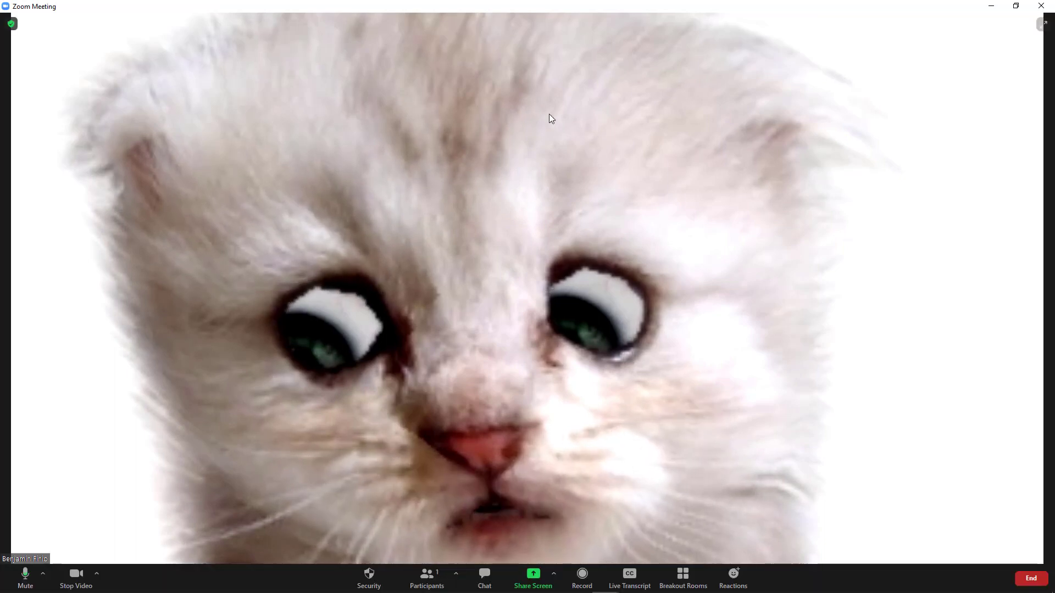
pyautogui.moveTo(314, 446)
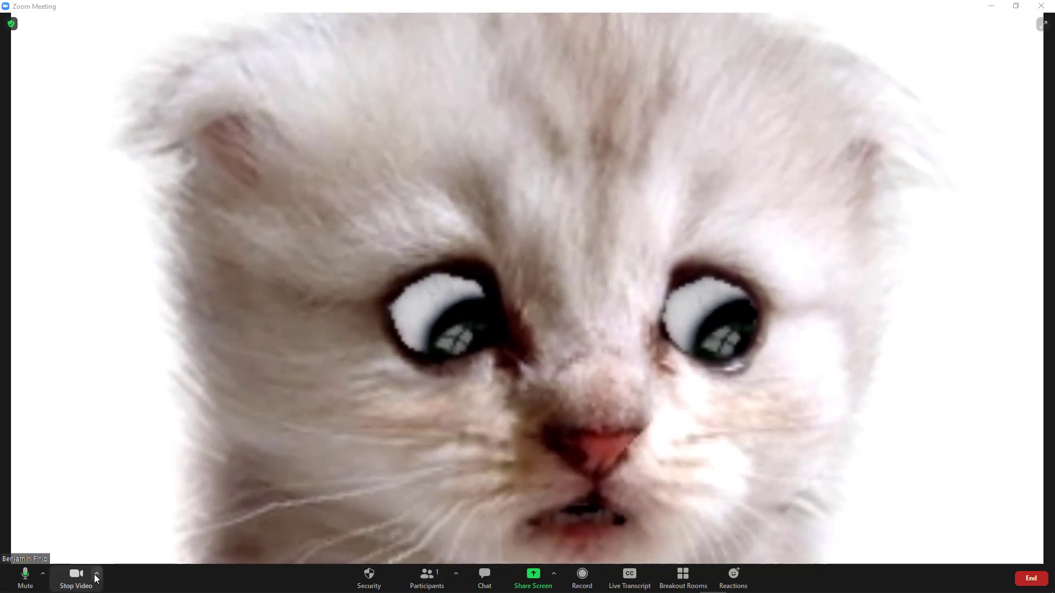
# - Select the Logitech HD Webcam C310 from the camera list as the meeting video source
pyautogui.click(96, 573)
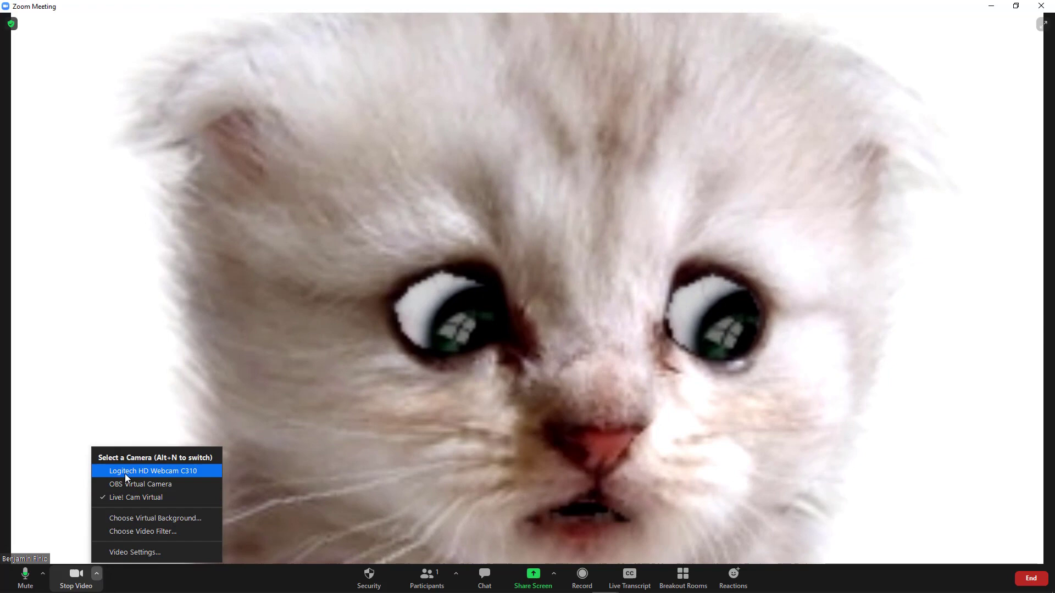
pyautogui.moveTo(146, 479)
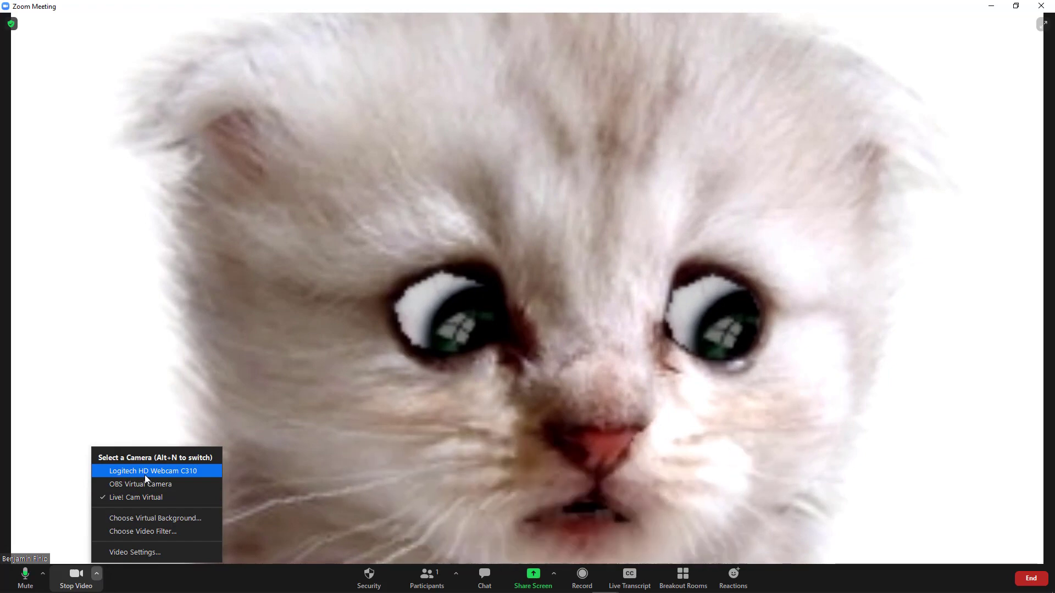
pyautogui.moveTo(336, 249)
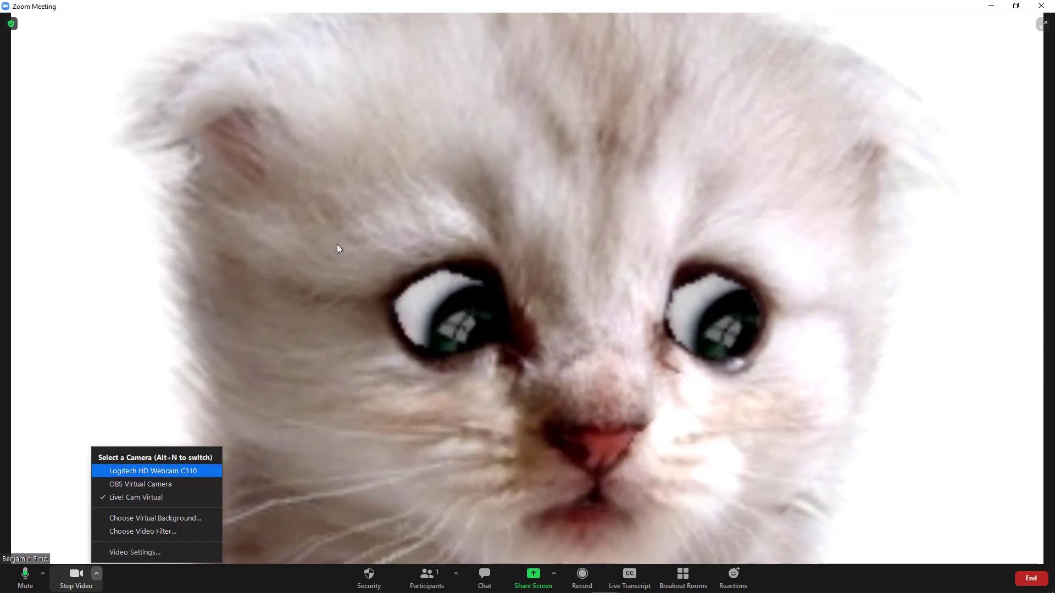
pyautogui.click(141, 470)
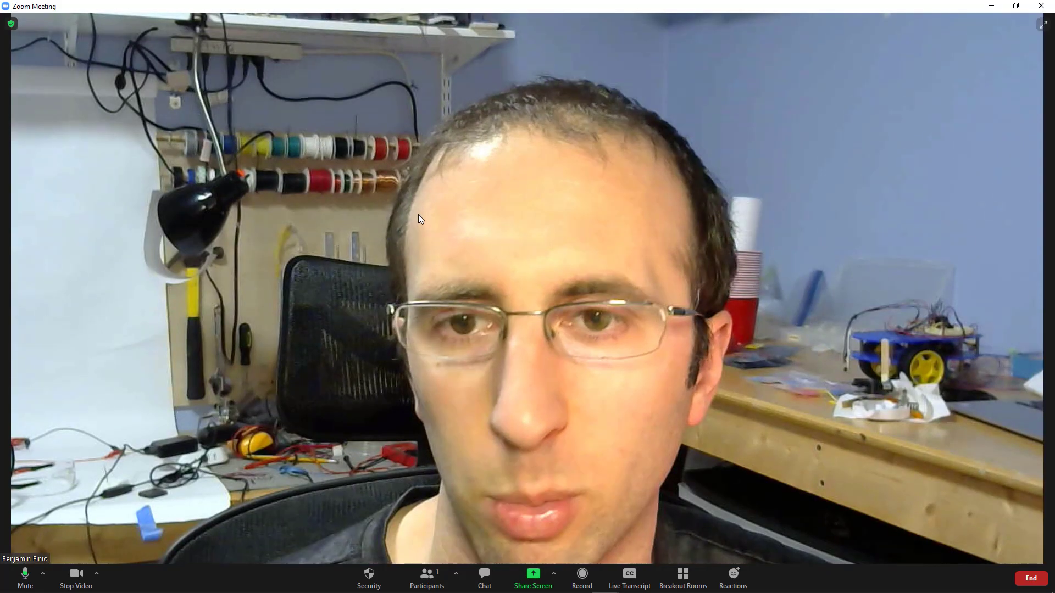